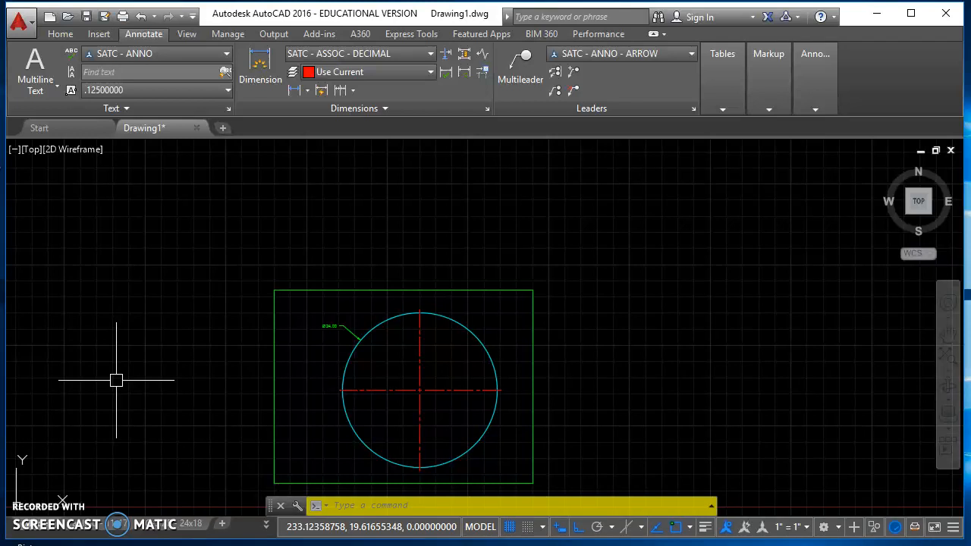
{"action": "mouse_move", "coordinate": [255, 358]}
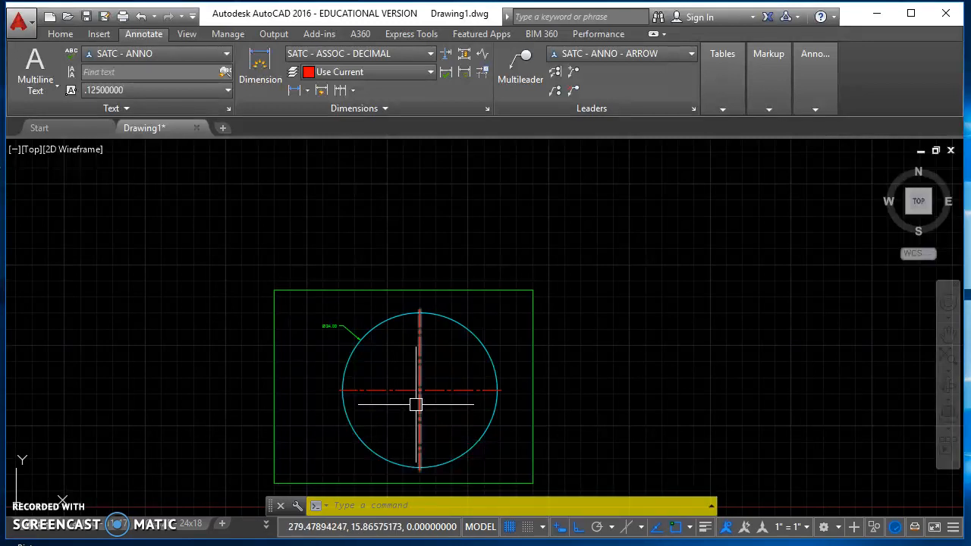
Bring up the Options dialog on its Display page via the OP alias
{"action": "type", "text": "OP"}
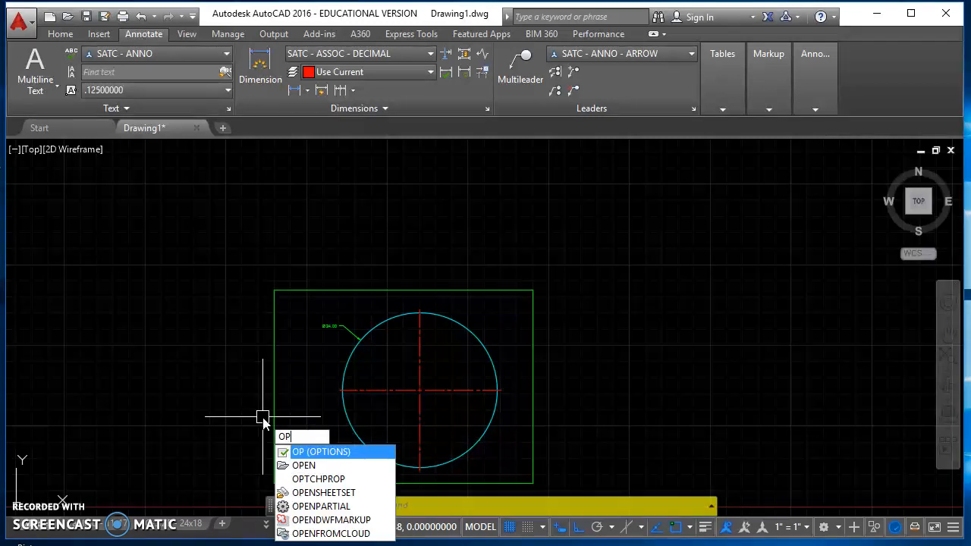
{"action": "left_click", "coordinate": [321, 452]}
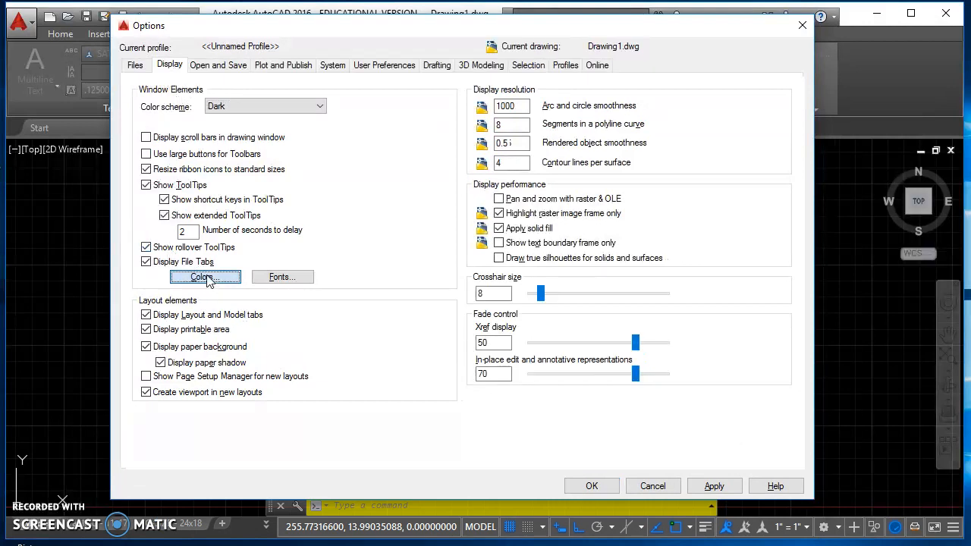
In Drawing Window Colors, set Command line > Active prompt background to Green and apply it
{"action": "left_click", "coordinate": [203, 276]}
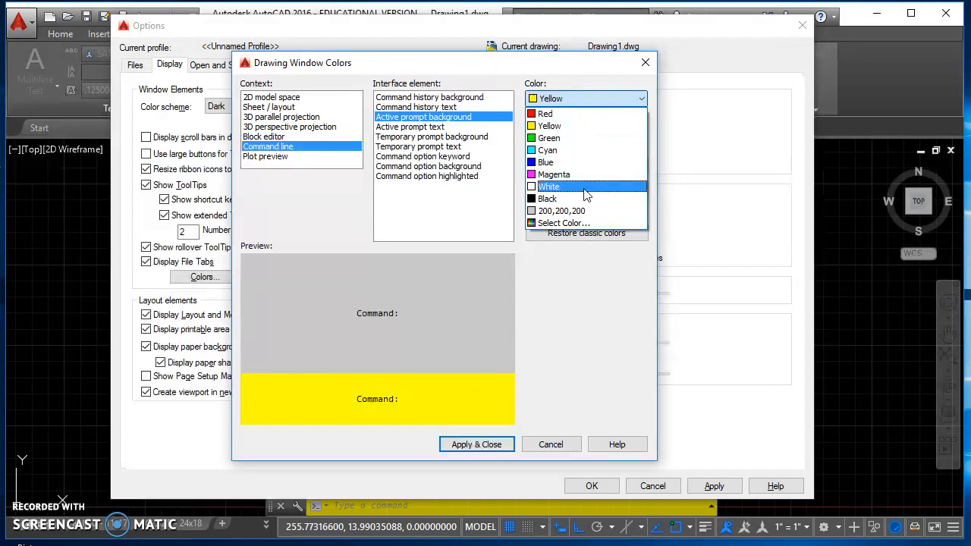
{"action": "left_click", "coordinate": [549, 185]}
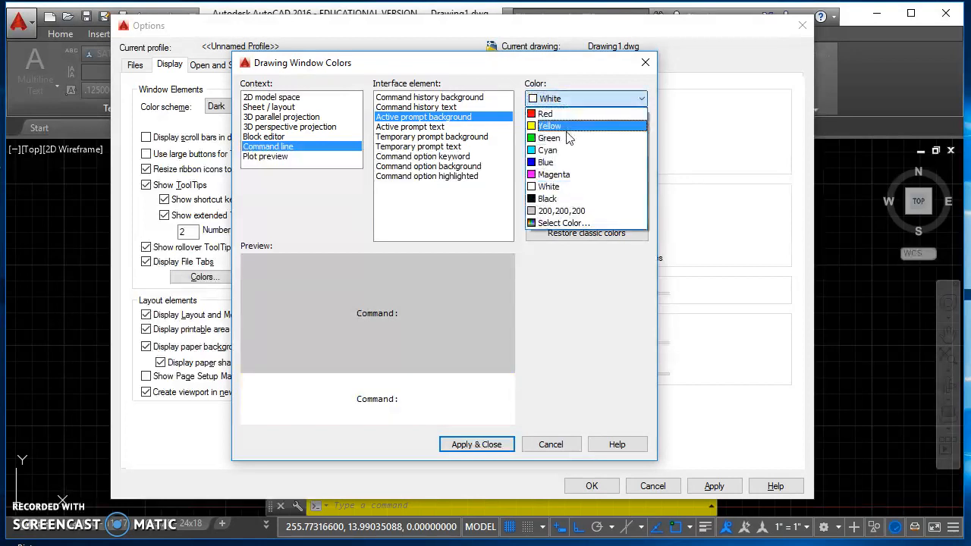
{"action": "left_click", "coordinate": [549, 136]}
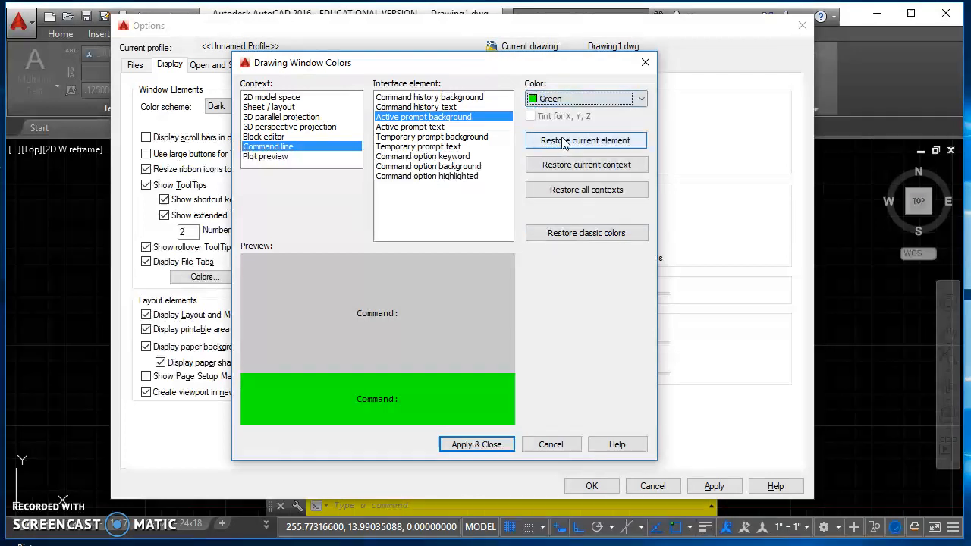
{"action": "left_click", "coordinate": [476, 443]}
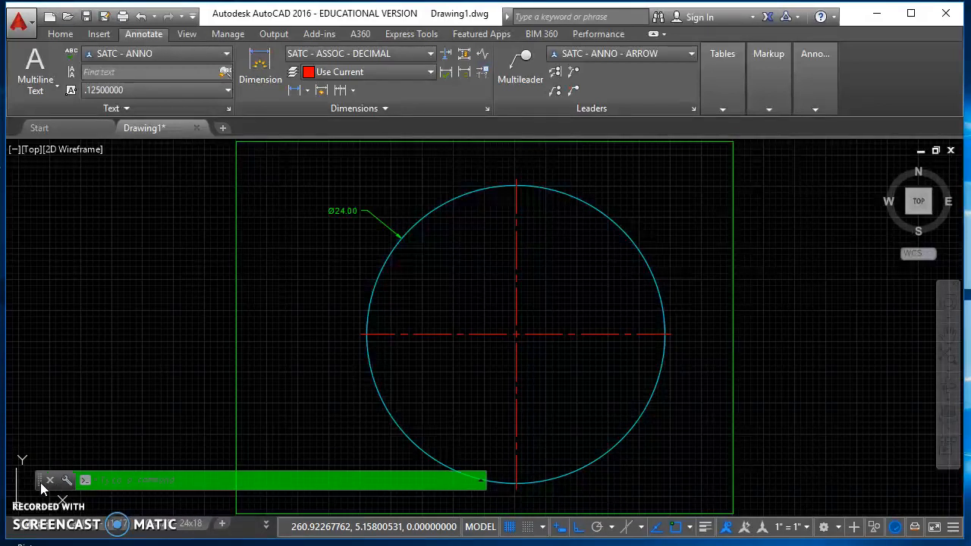
Drag the floating green command line to dock it at the bottom edge
{"action": "left_click", "coordinate": [48, 479]}
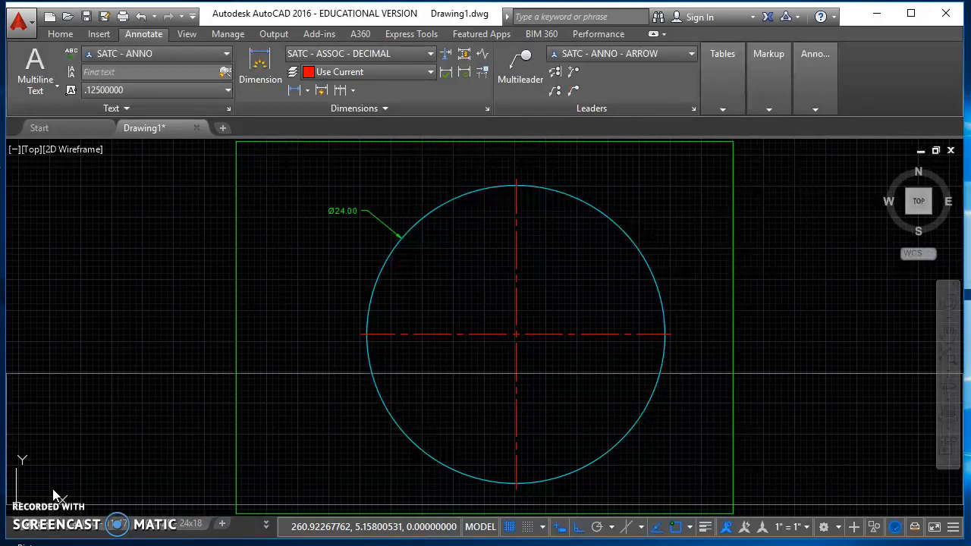